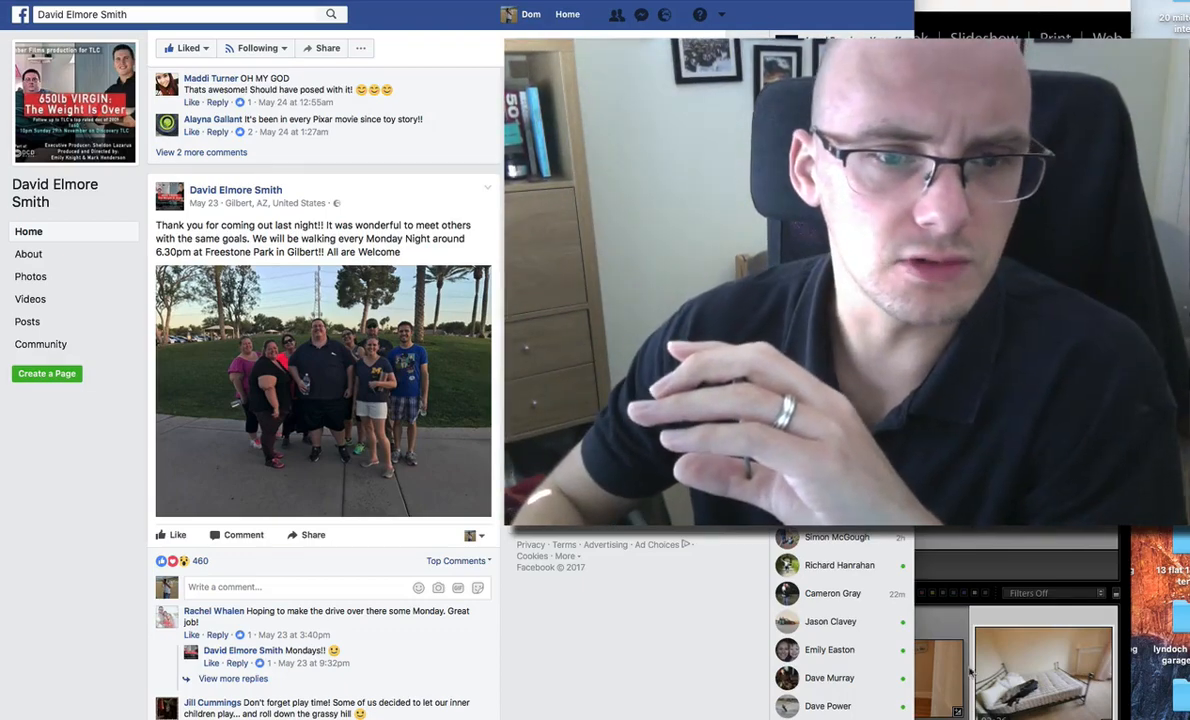
scroll(down, 3)
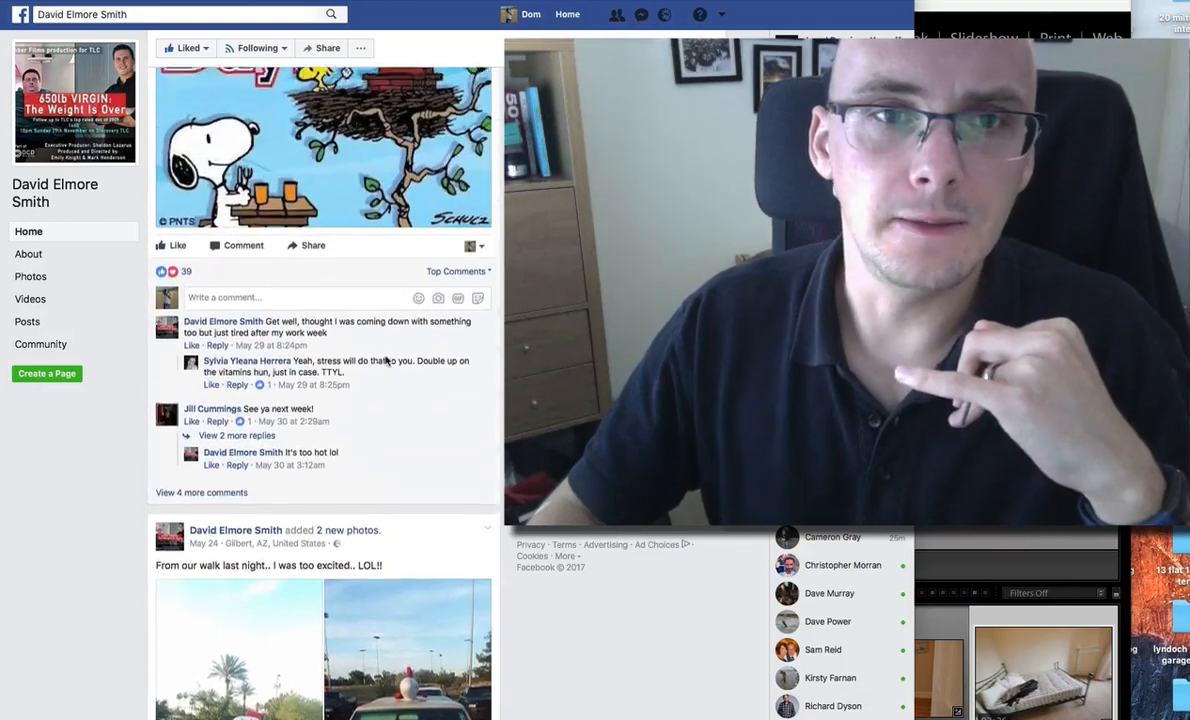
scroll(down, 3)
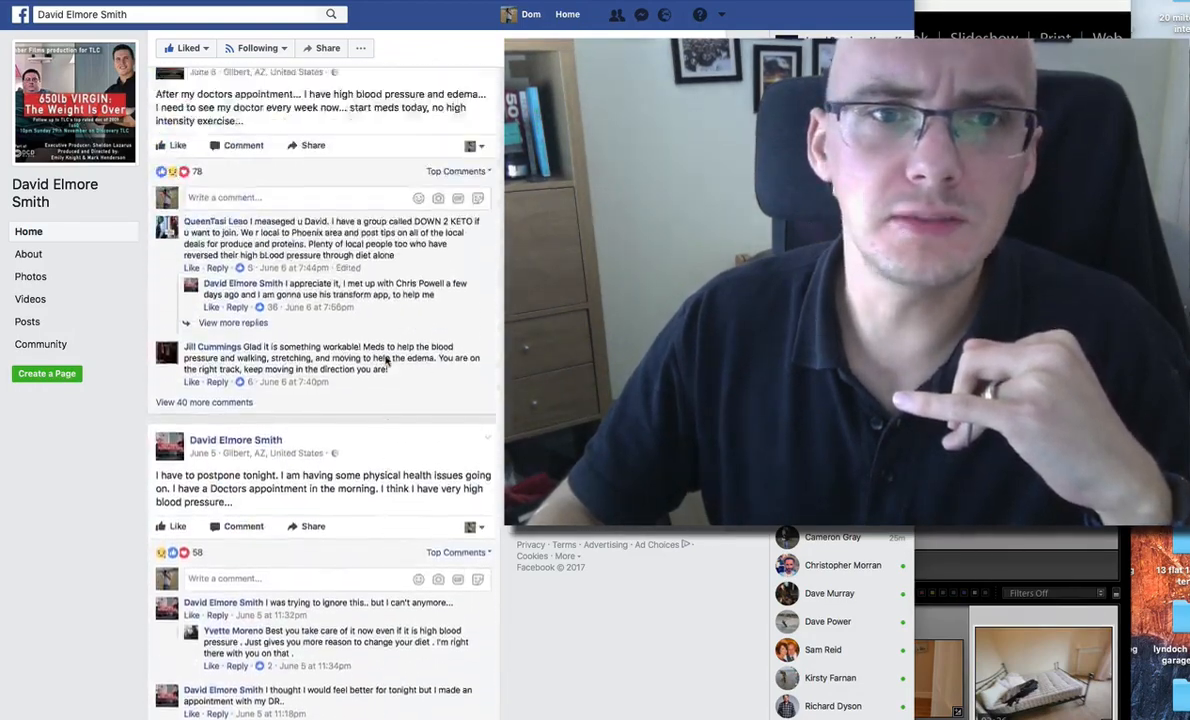
scroll(down, 3)
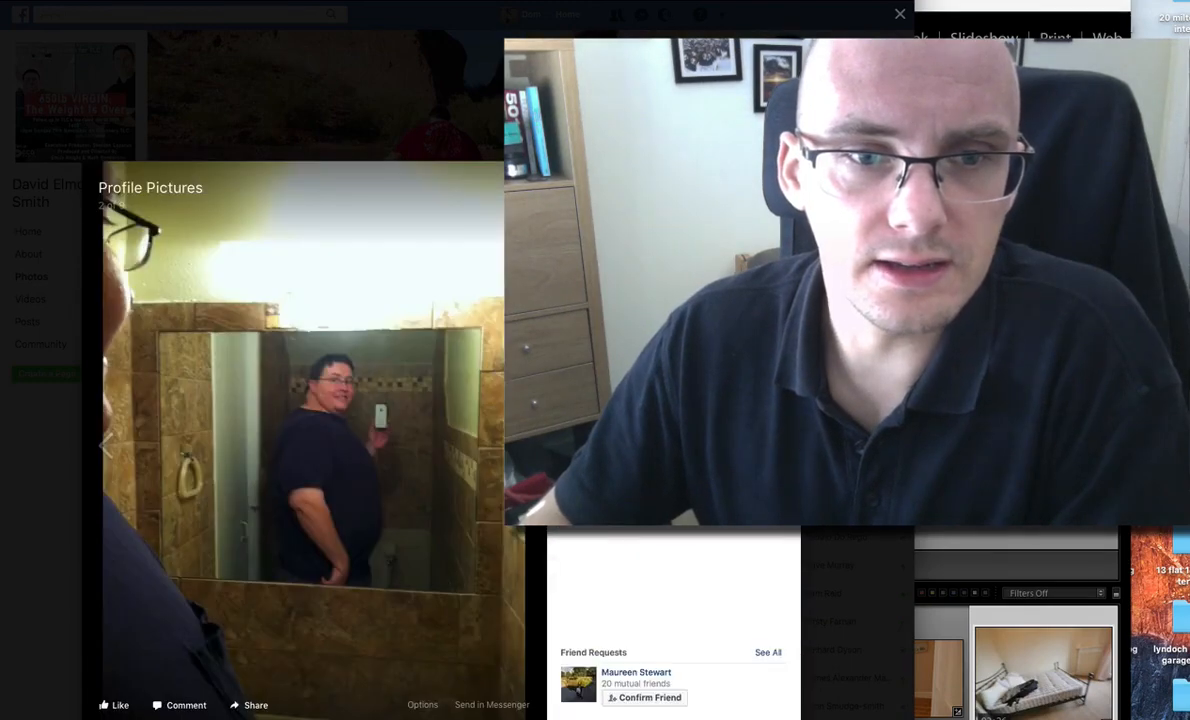
click(106, 445)
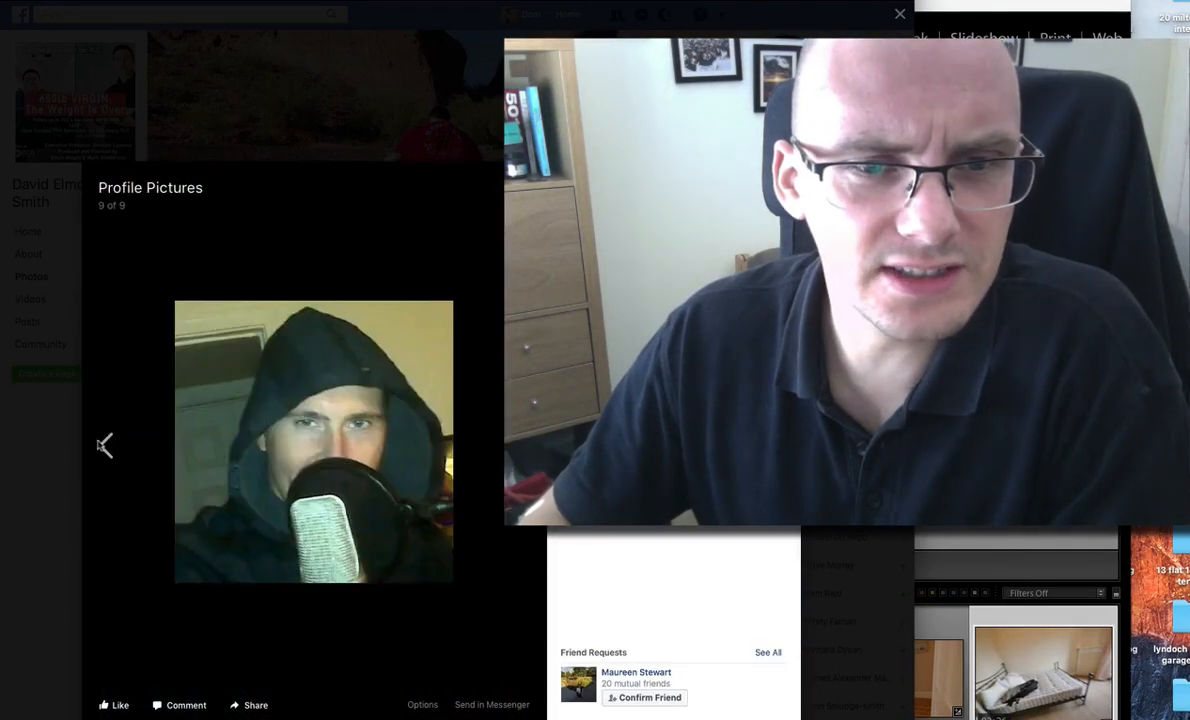
click(106, 446)
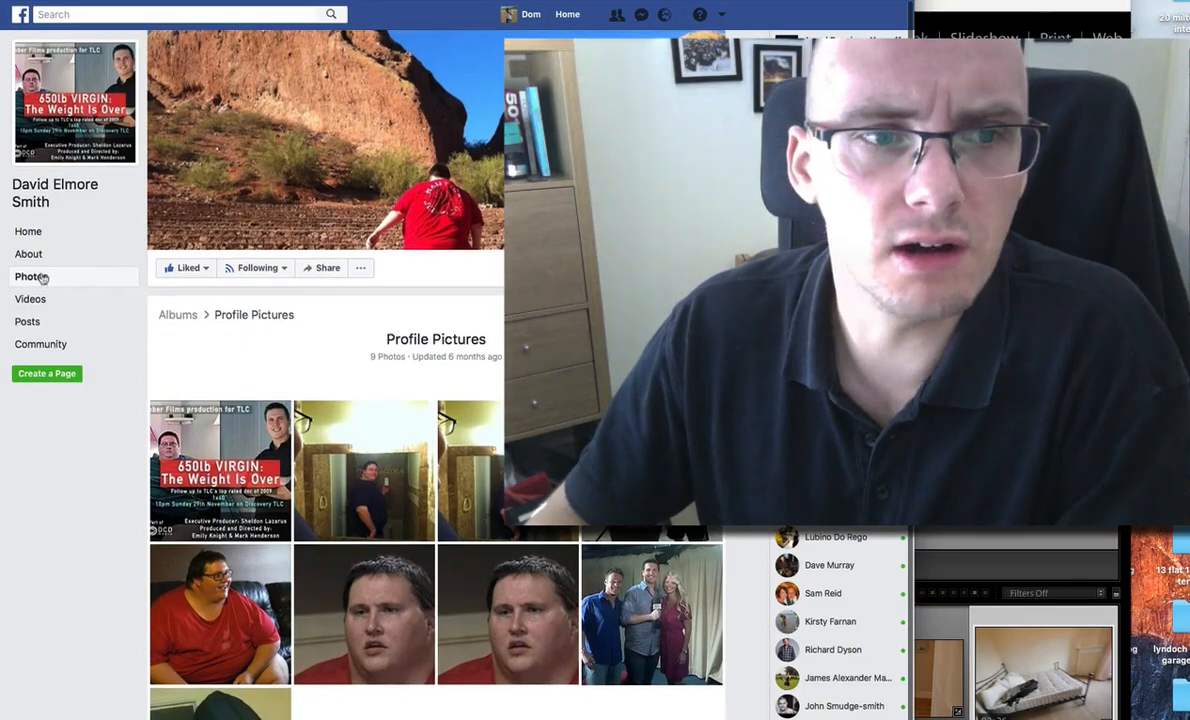
Show the page's Photos section and scroll through the albums and All Photos grid
click(31, 276)
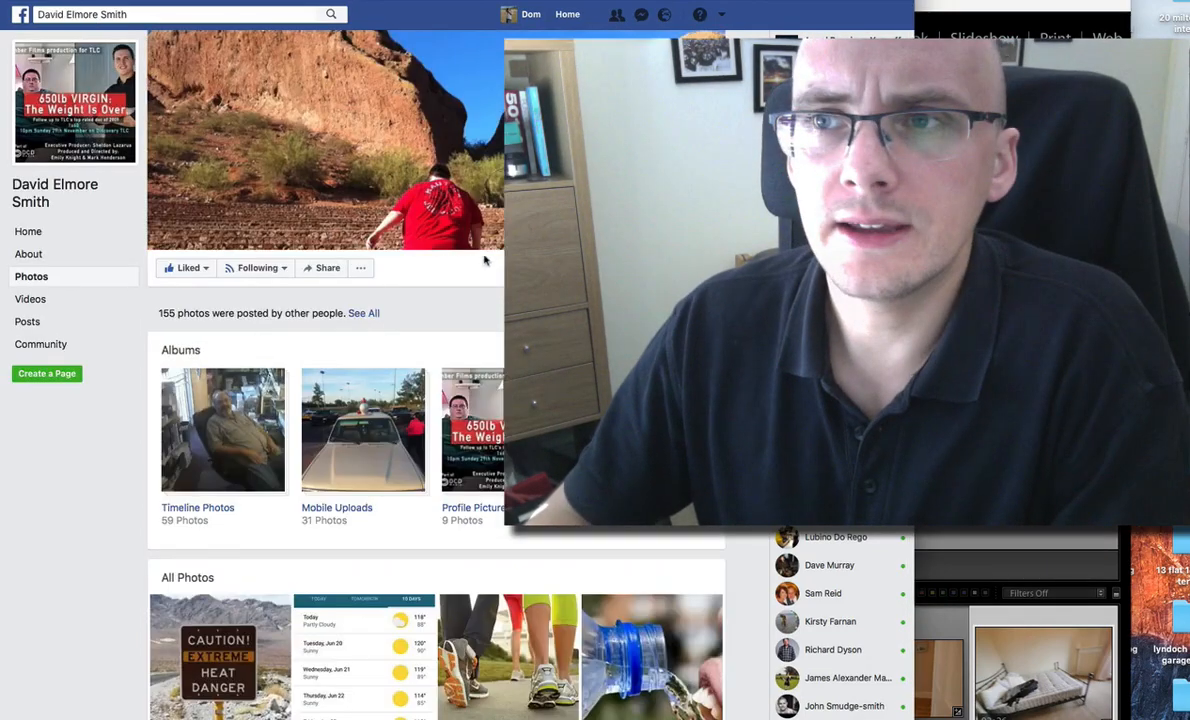
scroll(down, 3)
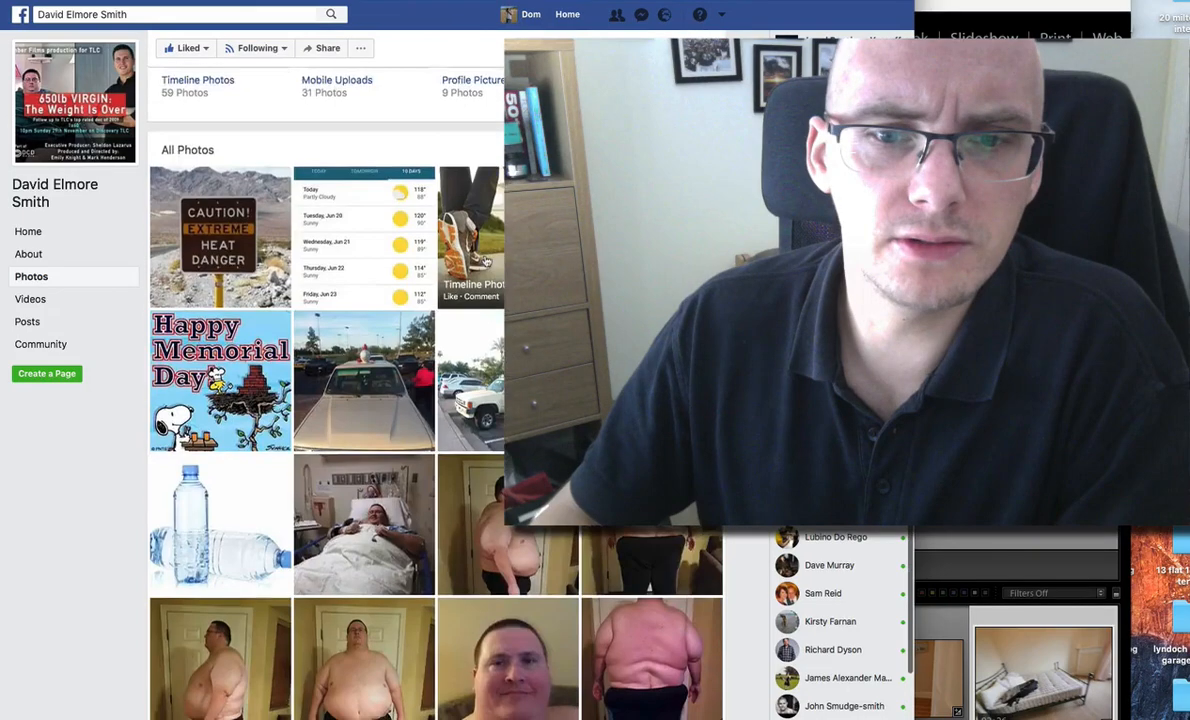
scroll(down, 3)
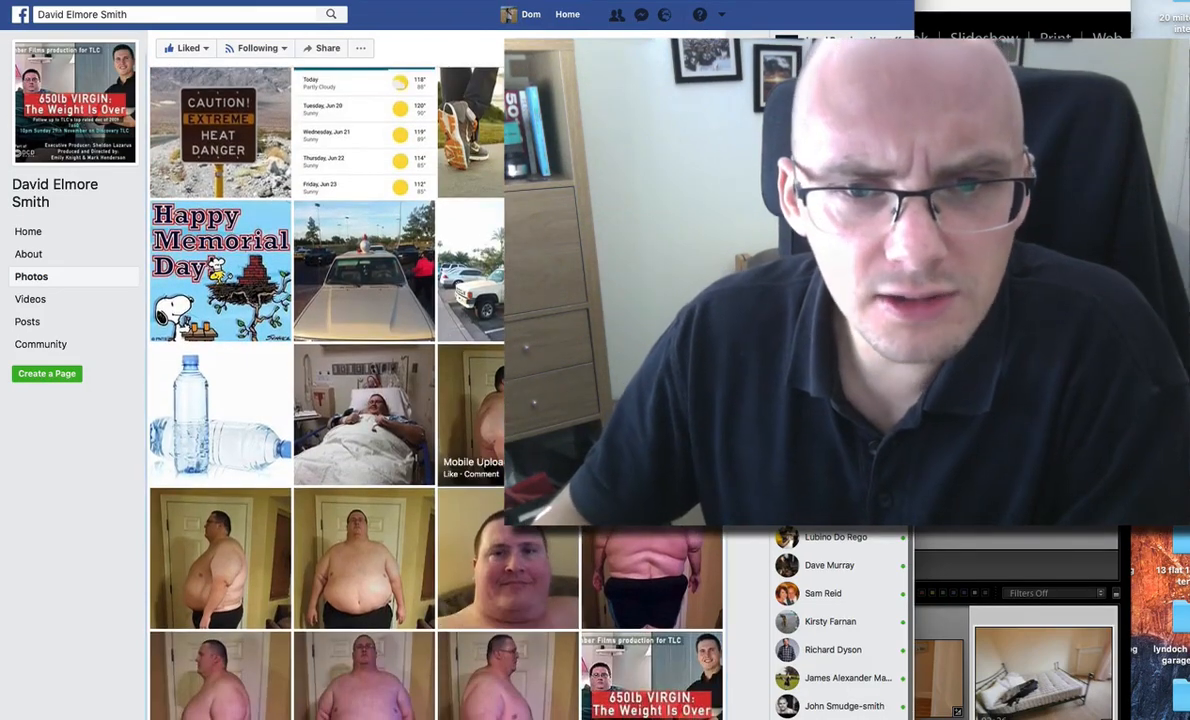
click(219, 559)
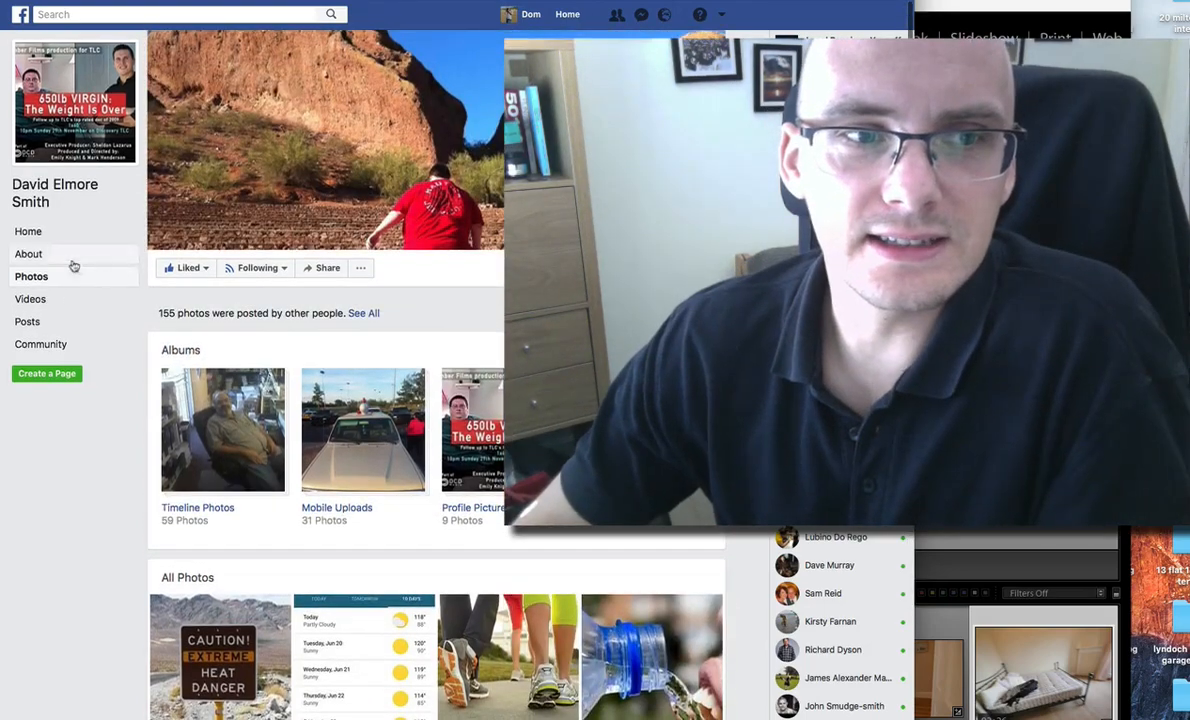
Return to the Home timeline and bring the 'My weigh in Video' post into view
click(27, 231)
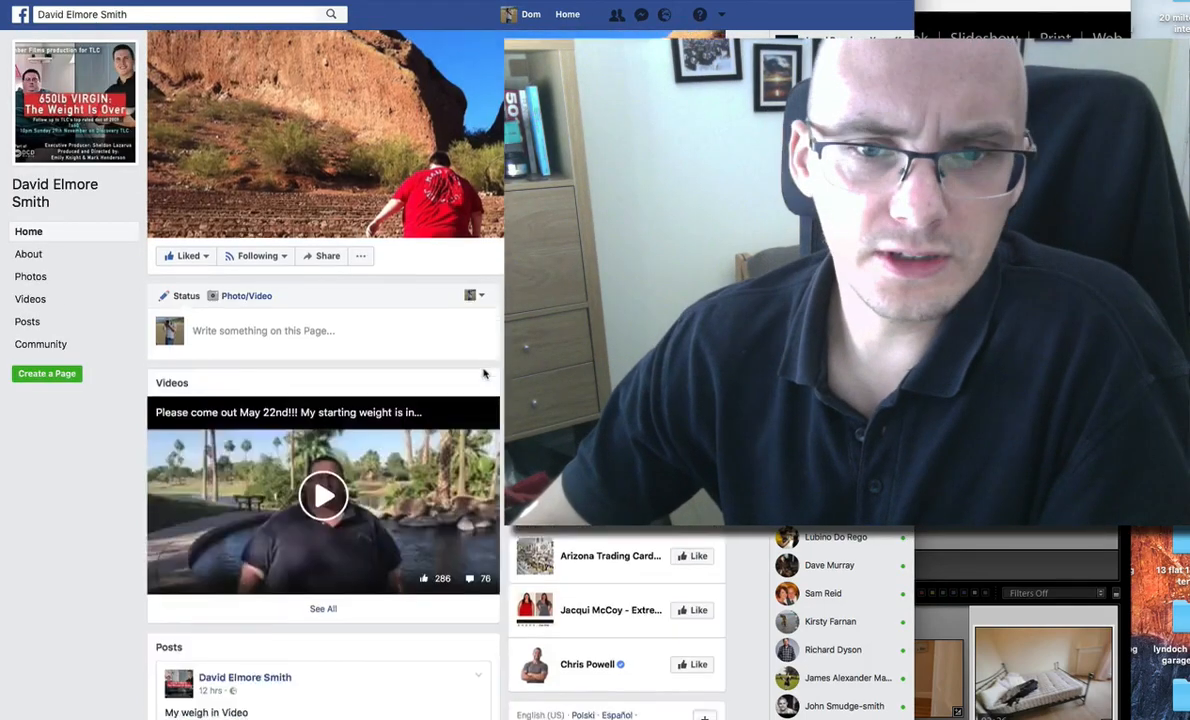
scroll(down, 3)
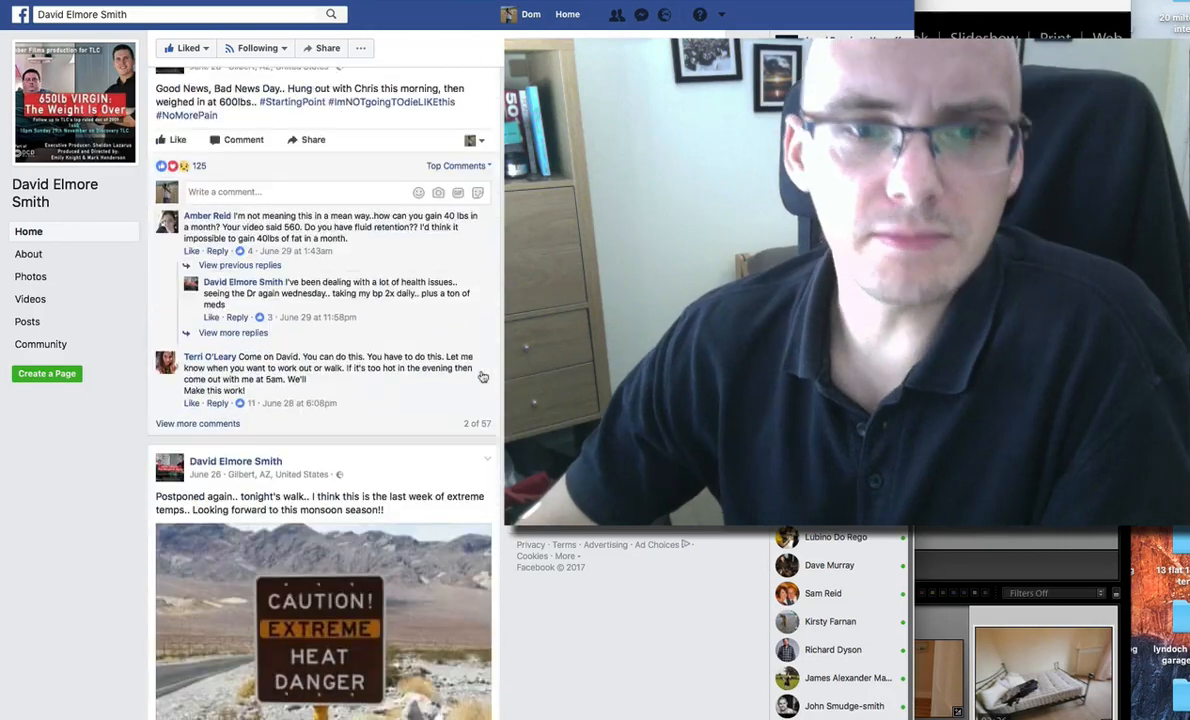
scroll(down, 3)
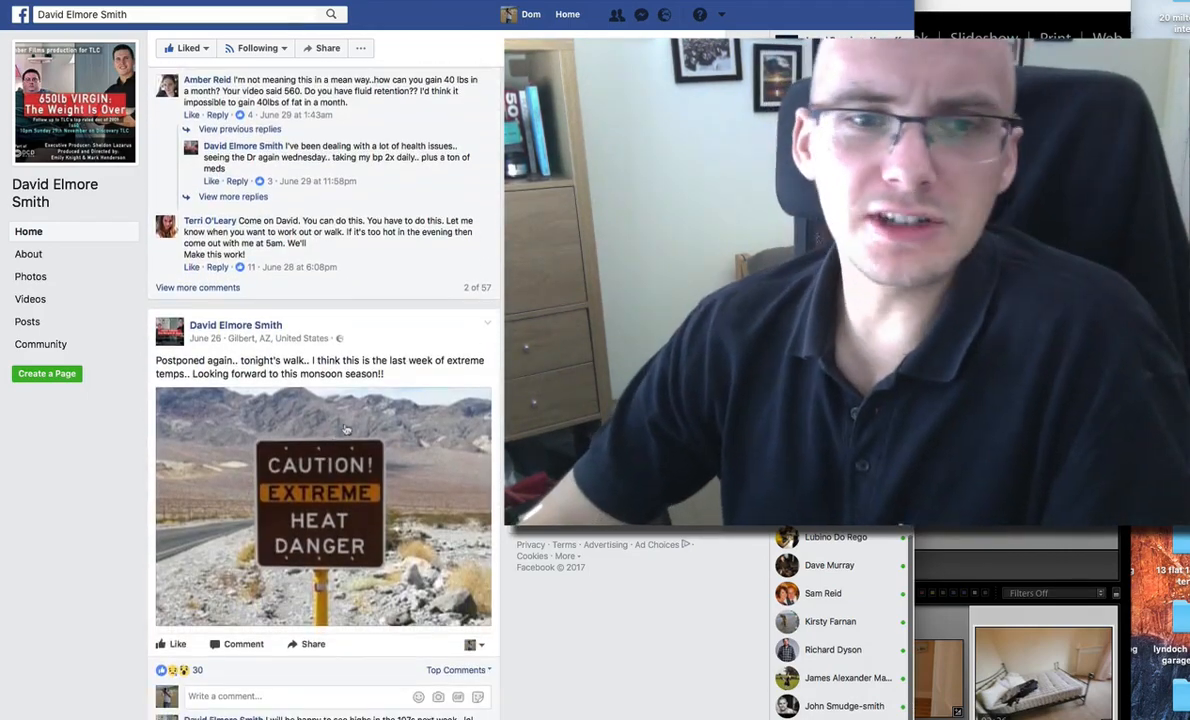
scroll(down, 3)
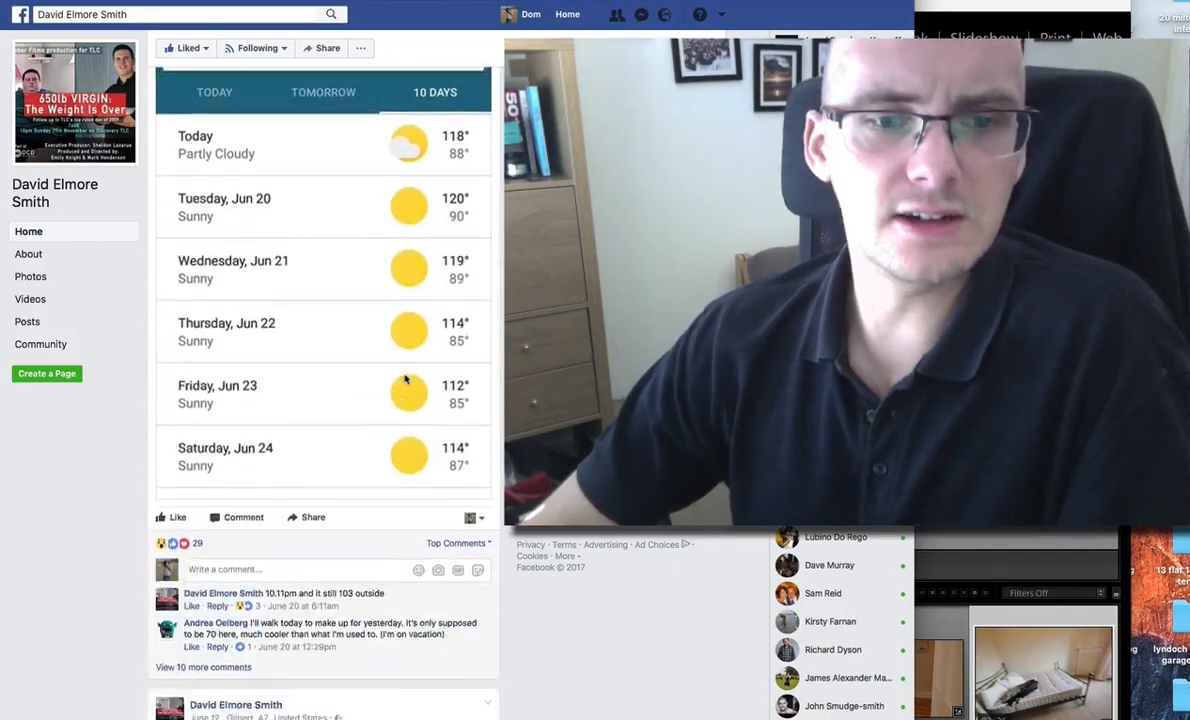
scroll(down, 3)
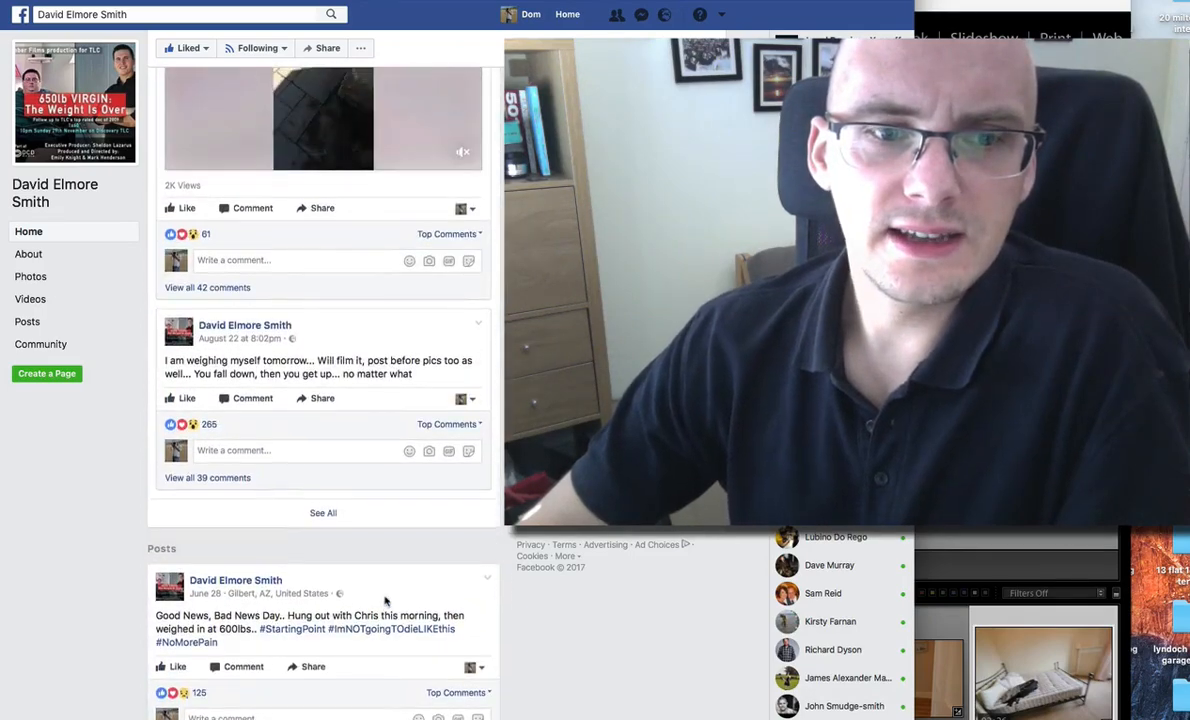
scroll(down, 3)
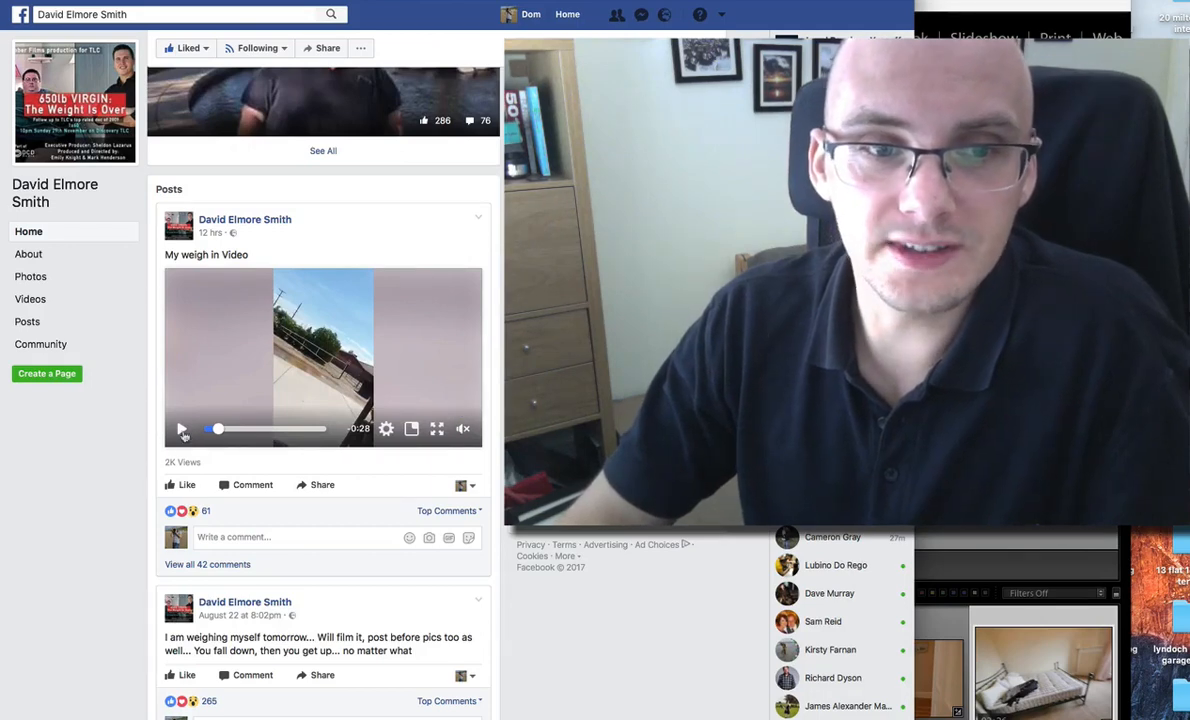
Play the 'My weigh in Video' post nearly to the end, then scroll the page
click(183, 429)
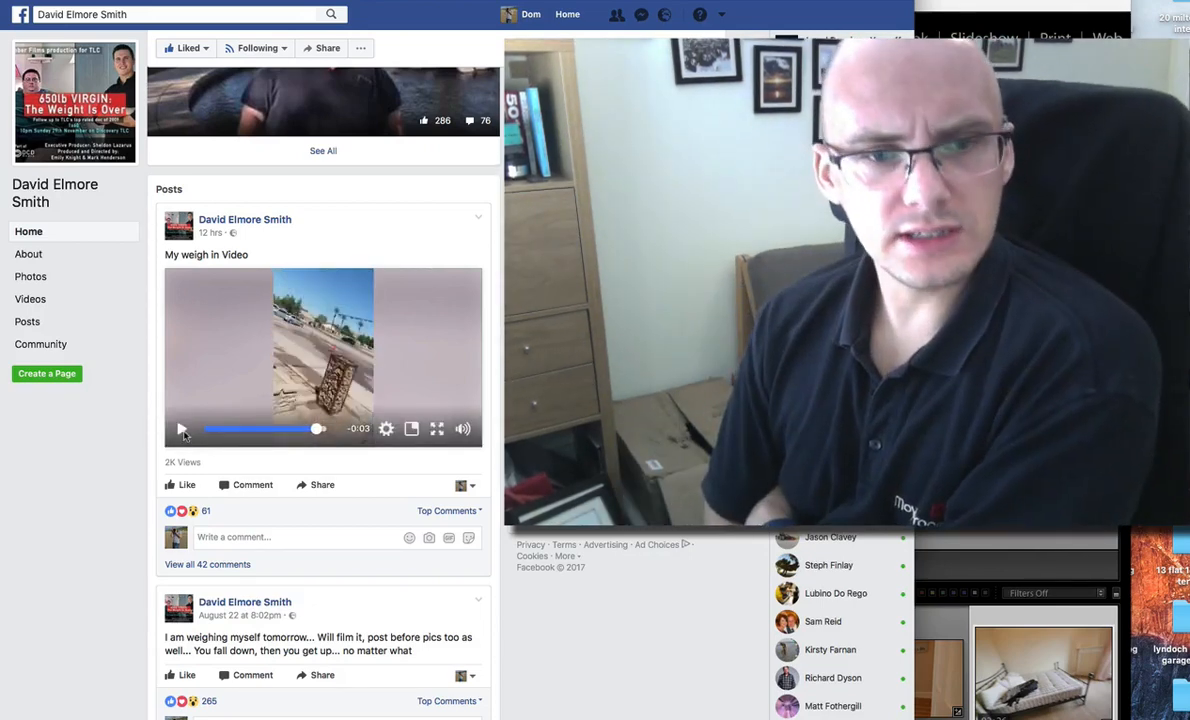
scroll(down, 3)
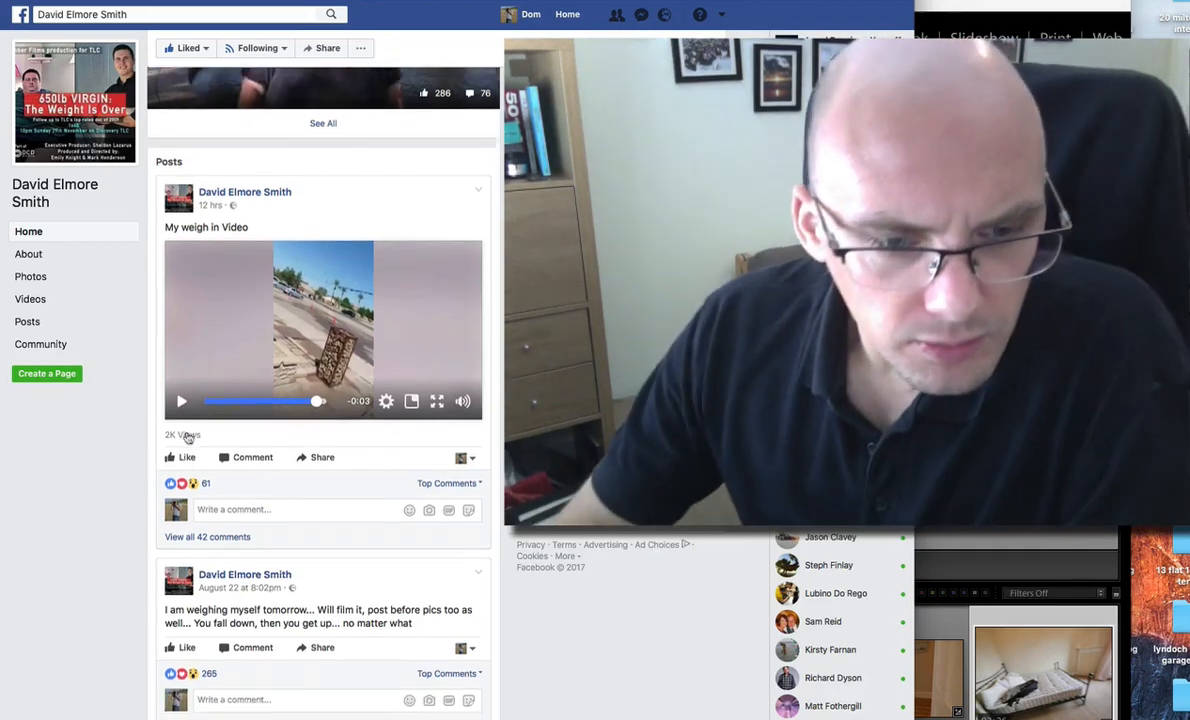
scroll(down, 3)
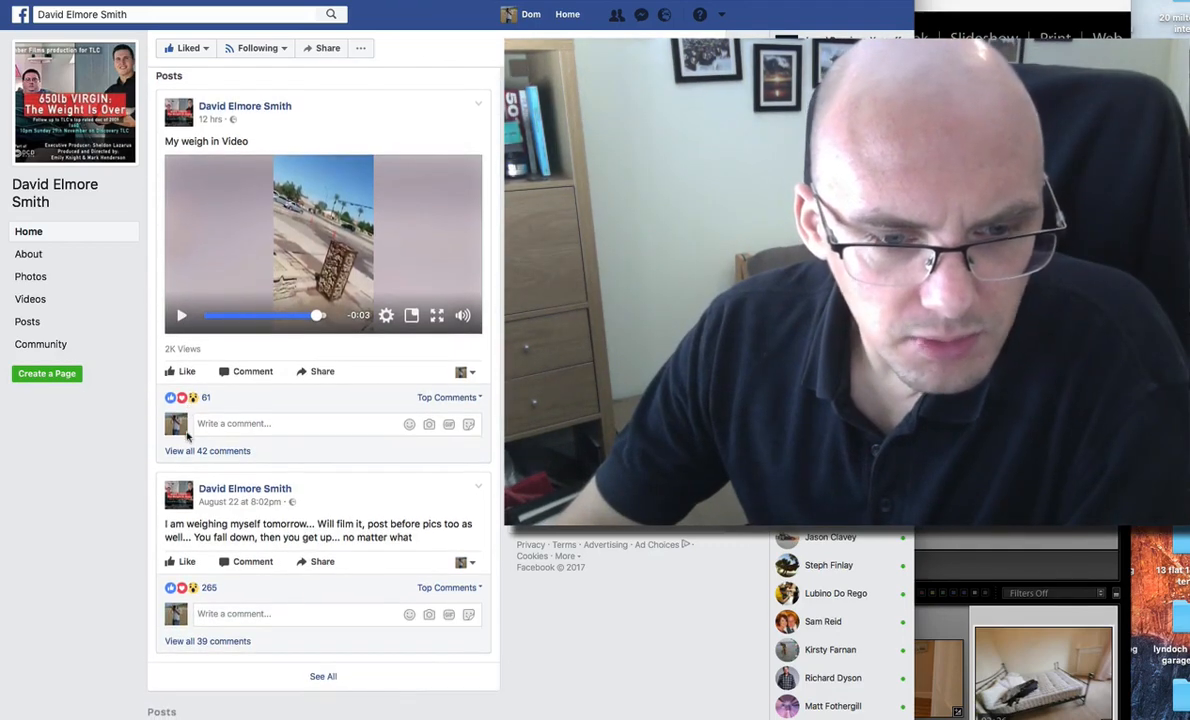
scroll(down, 3)
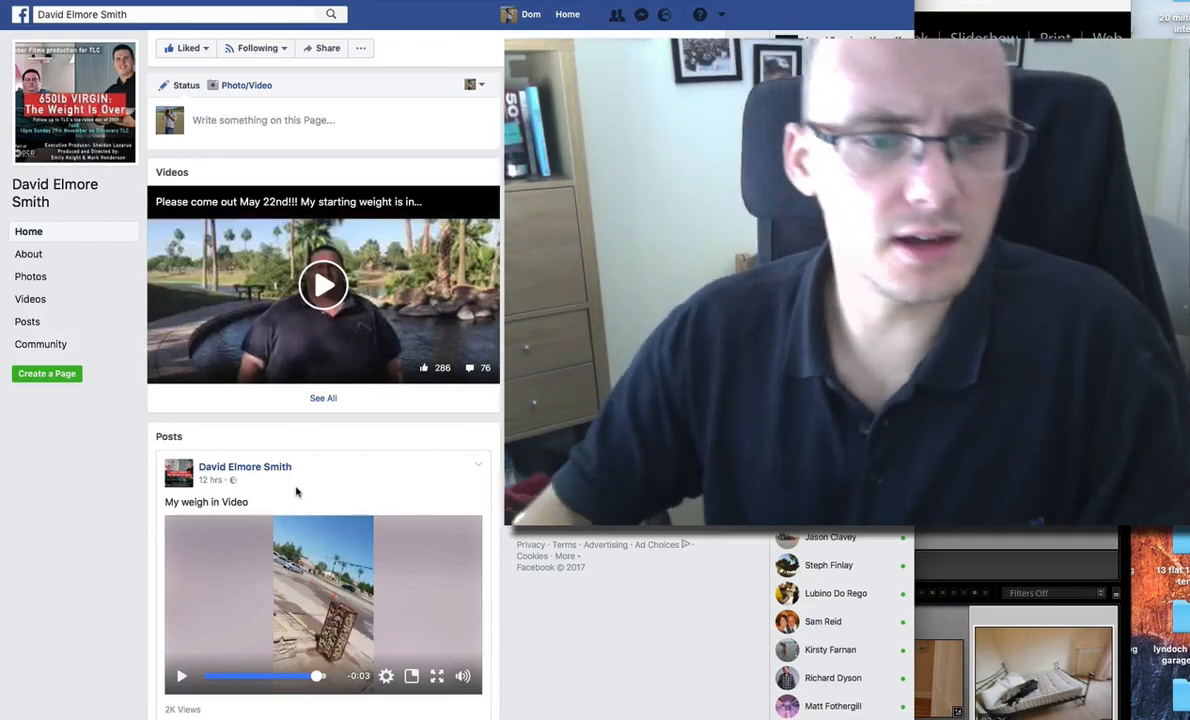
Move from Facebook to David Elmore Smith's YouTube channel Home with top videos and uploads
scroll(down, 3)
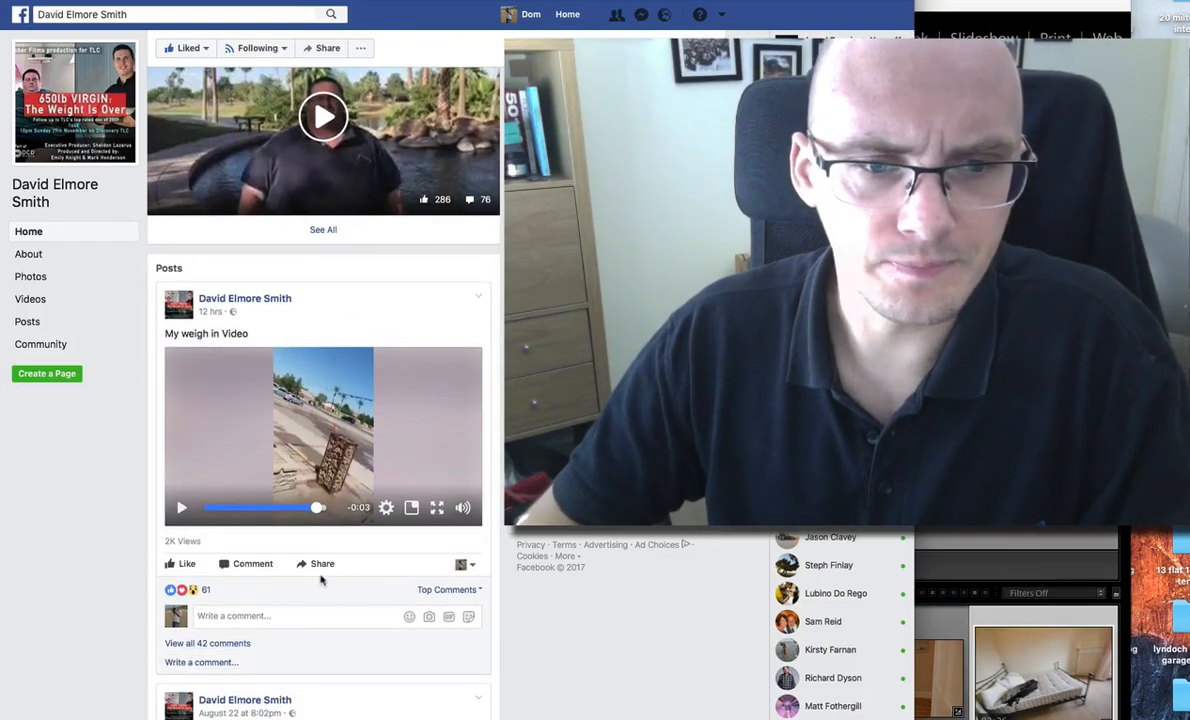
scroll(down, 3)
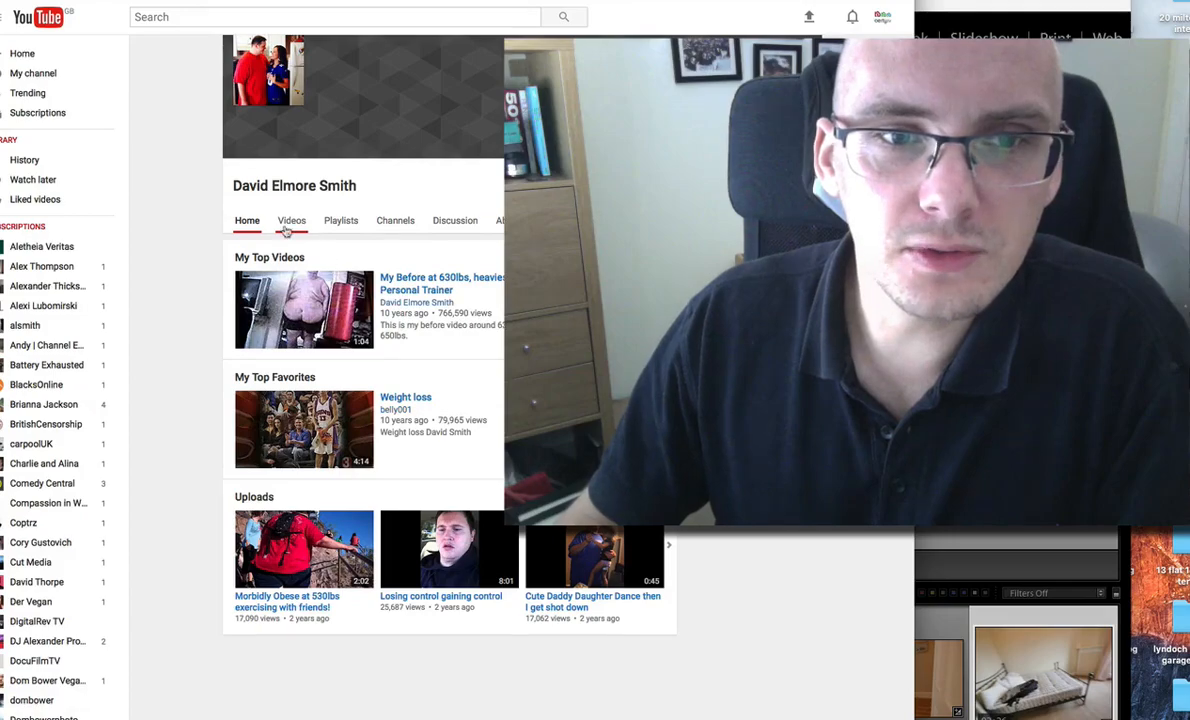
Switch the YouTube channel to its Videos tab to see the Uploads grid
click(291, 220)
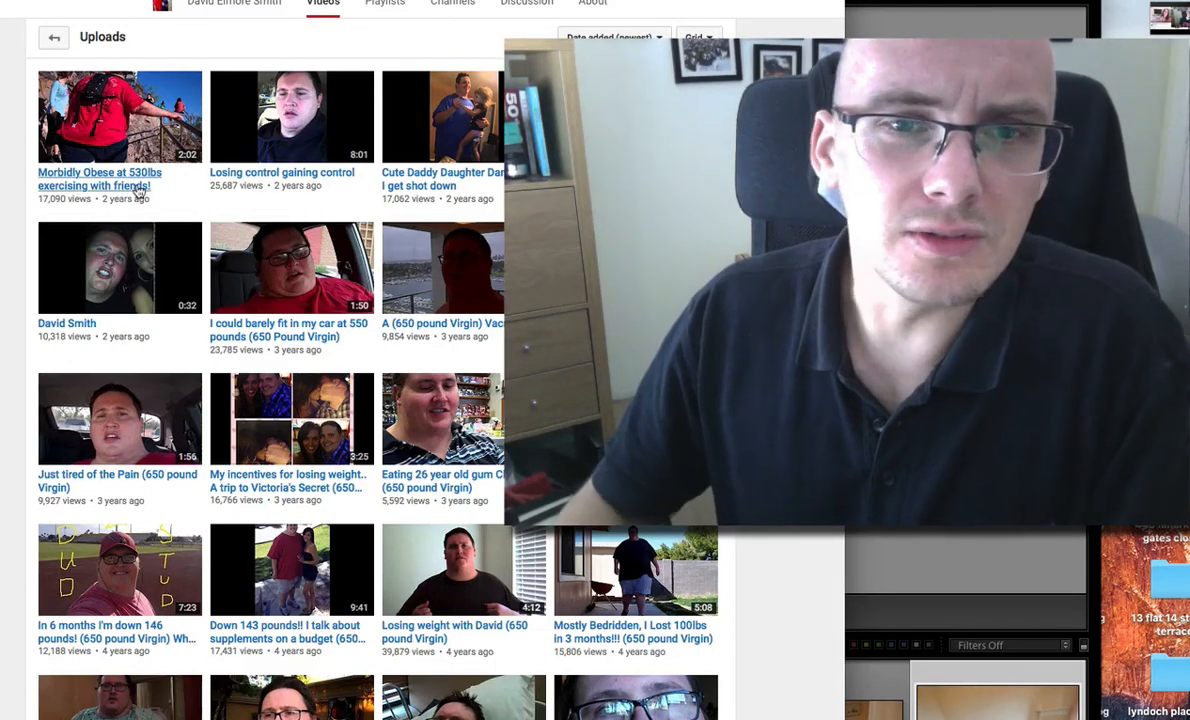
mouse_move(118, 192)
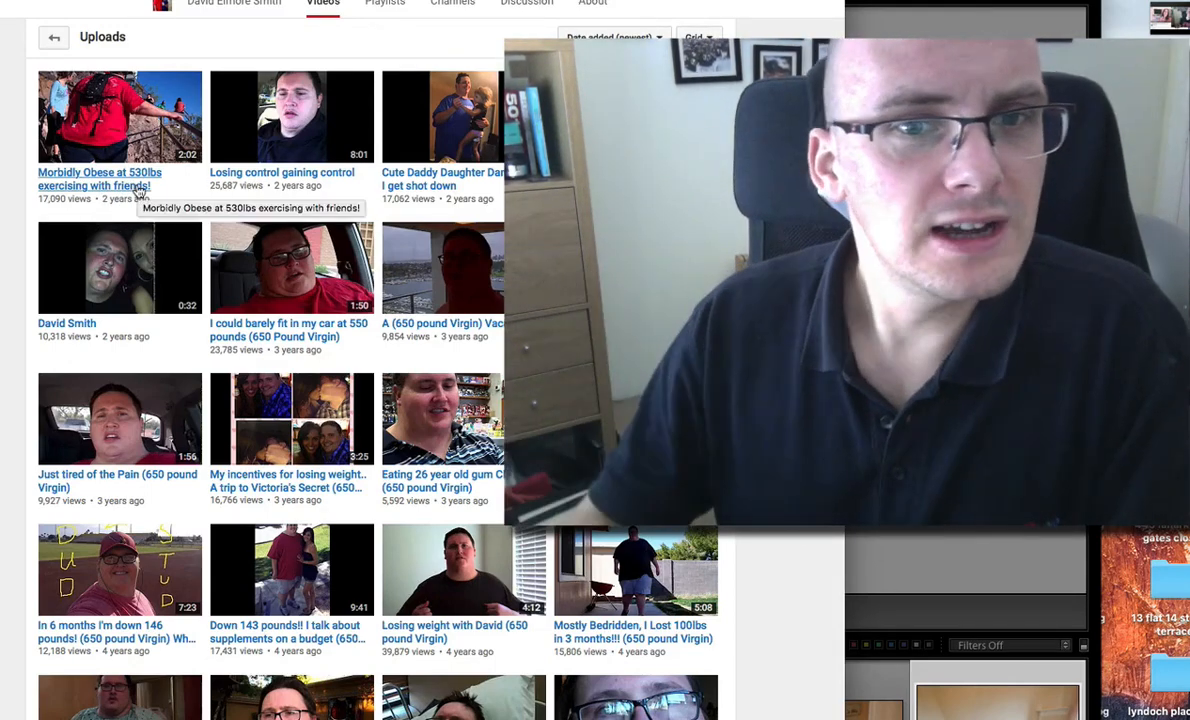